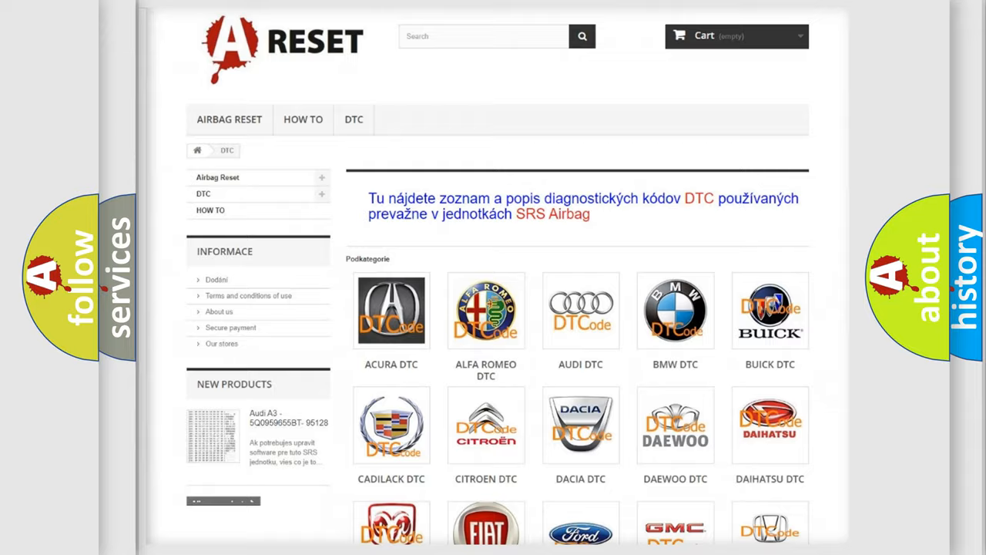
scroll(down, 3)
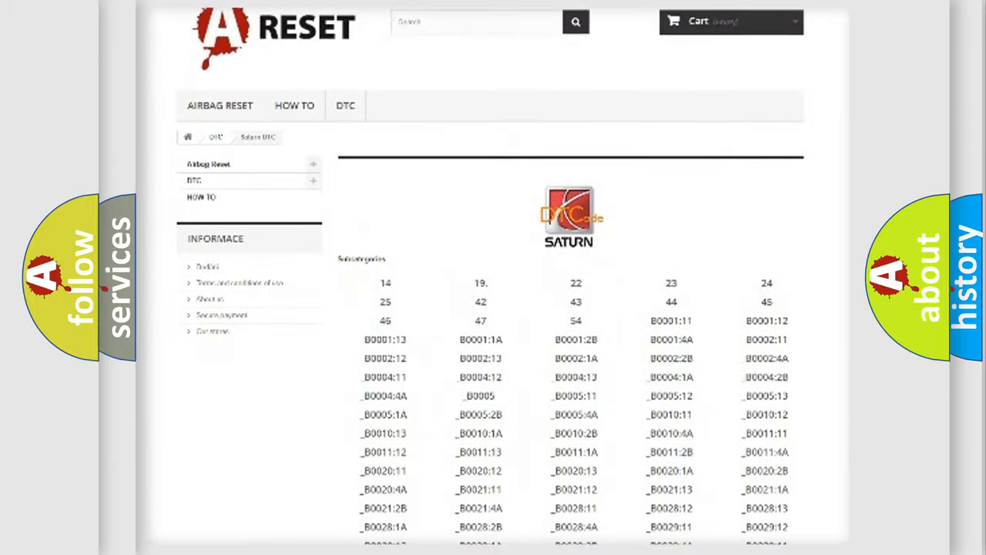
scroll(down, 3)
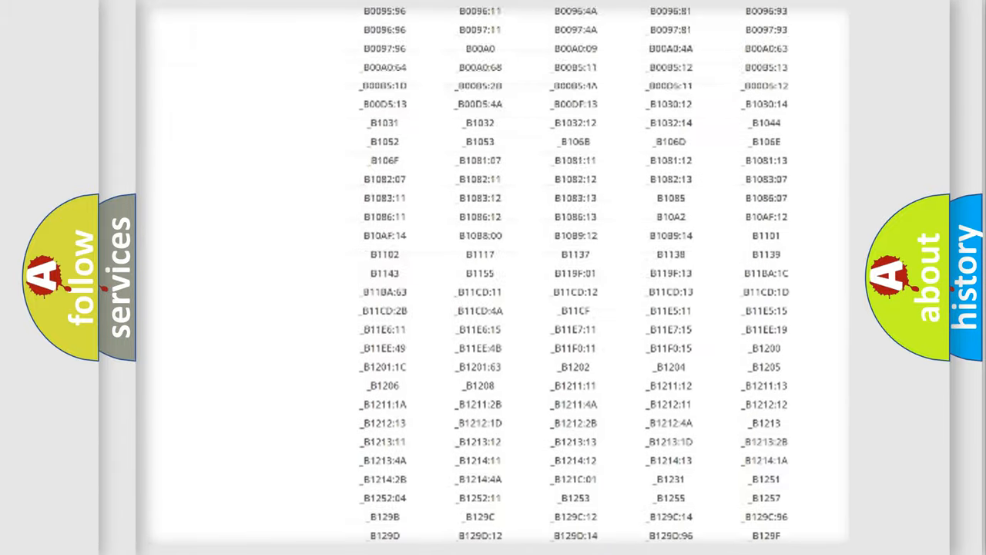
scroll(up, 3)
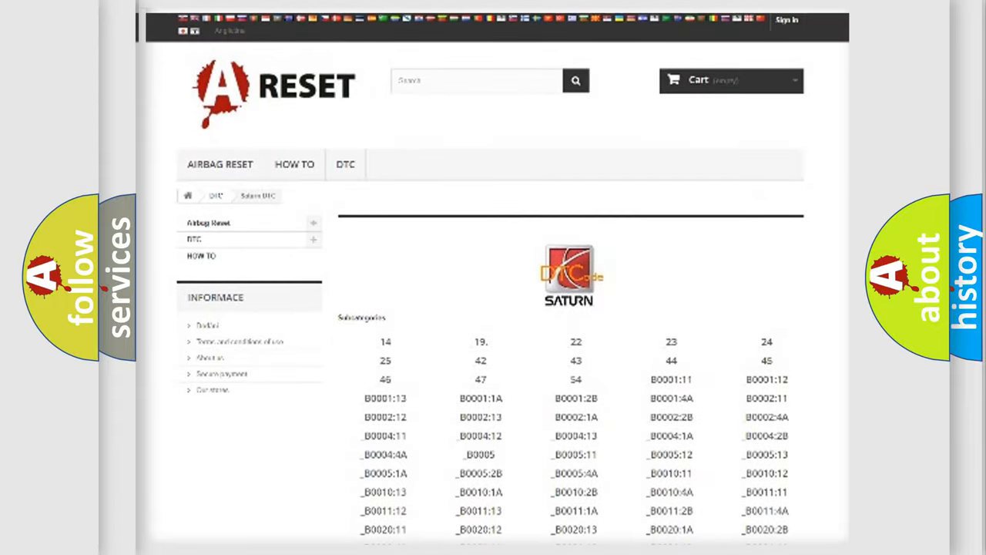